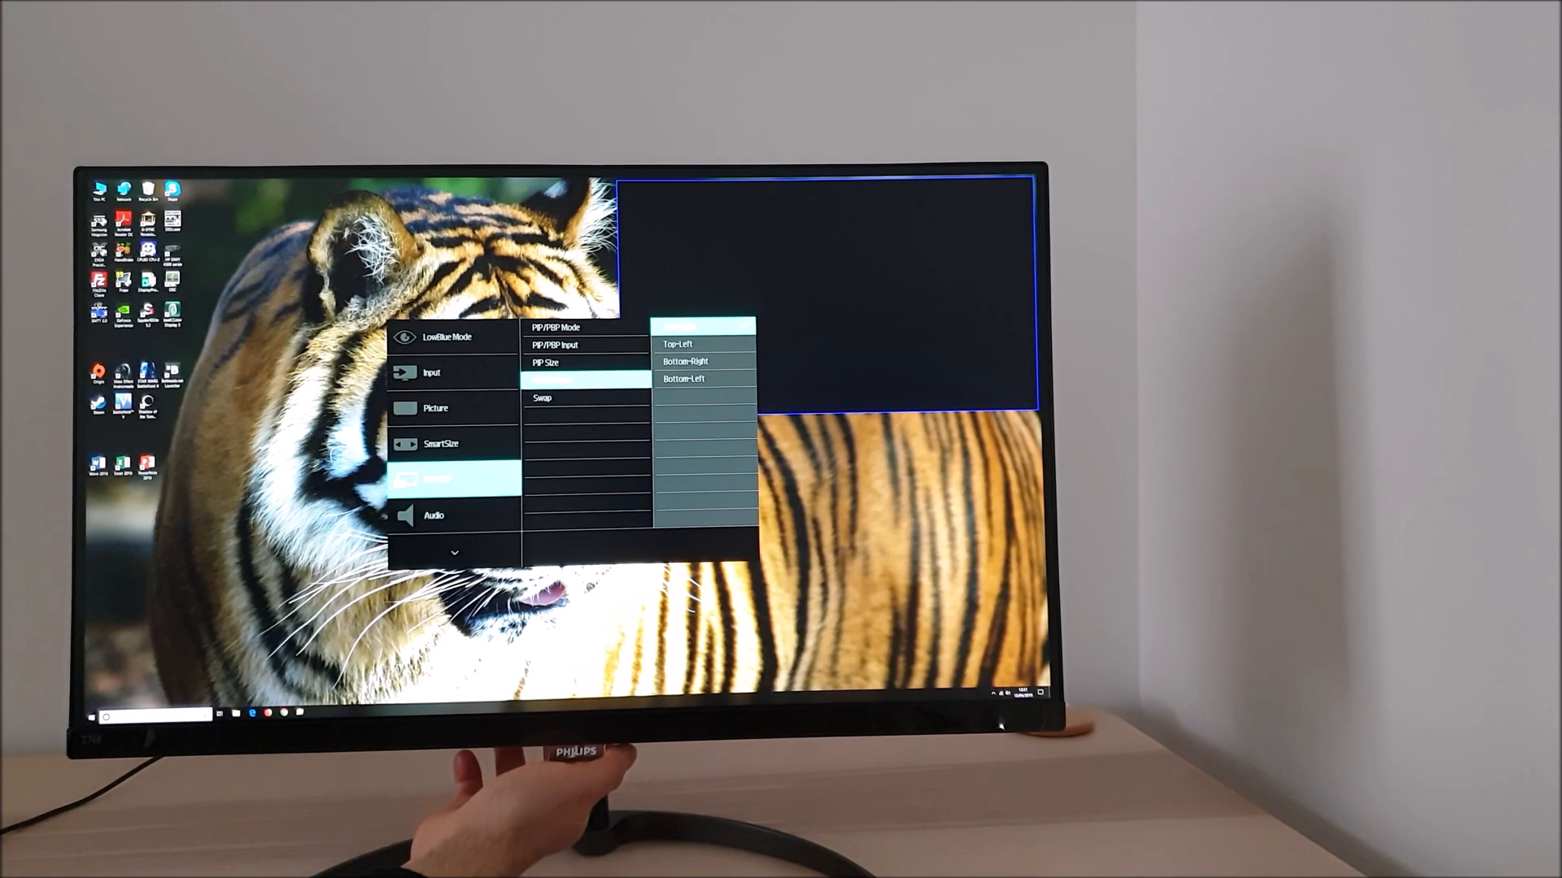
Browse the PIP Position choices: Top-Left, Top-Right, Bottom-Right and Bottom-Left
click(678, 326)
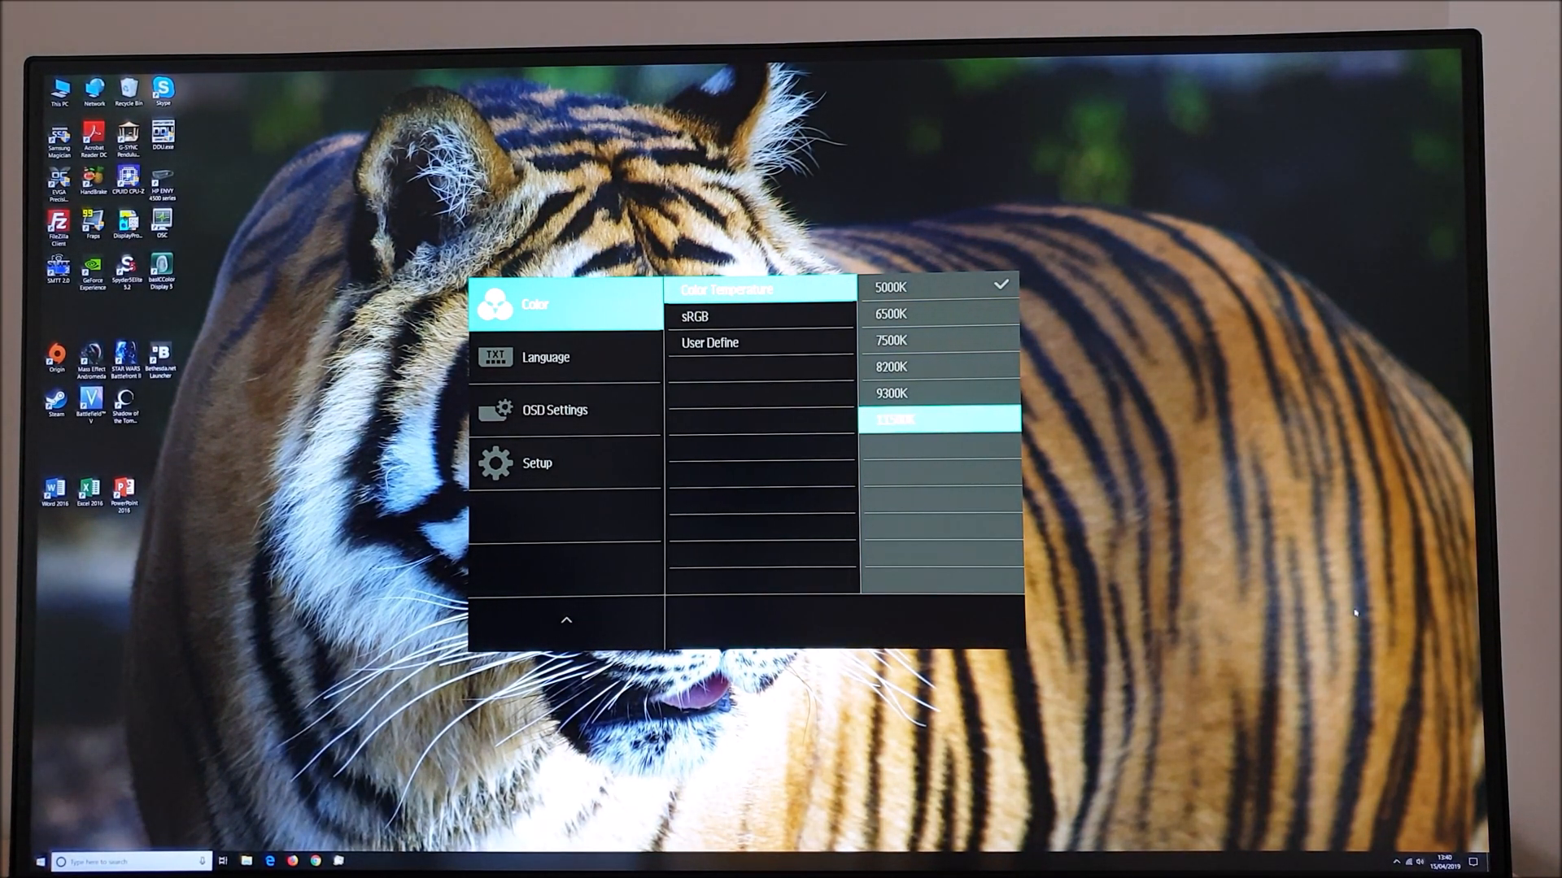
Scroll the 5000K–9300K colour temperature presets, leaving 5000K applied
click(546, 357)
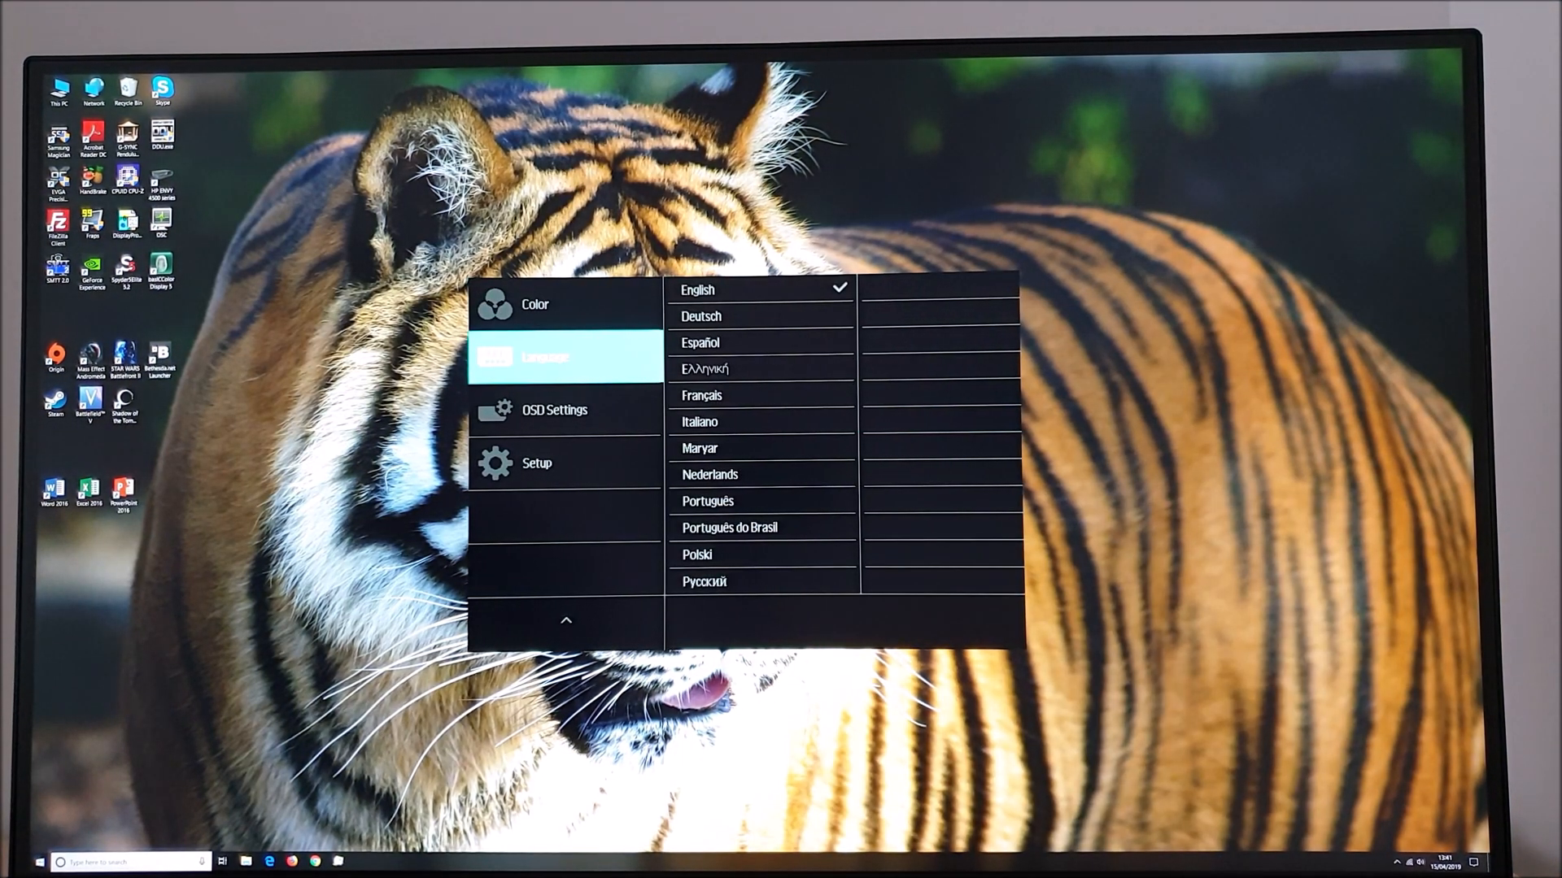
Move from Language and OSD Settings to Setup, showing Resolution Notification, DisplayPort, Reset and Information
click(555, 409)
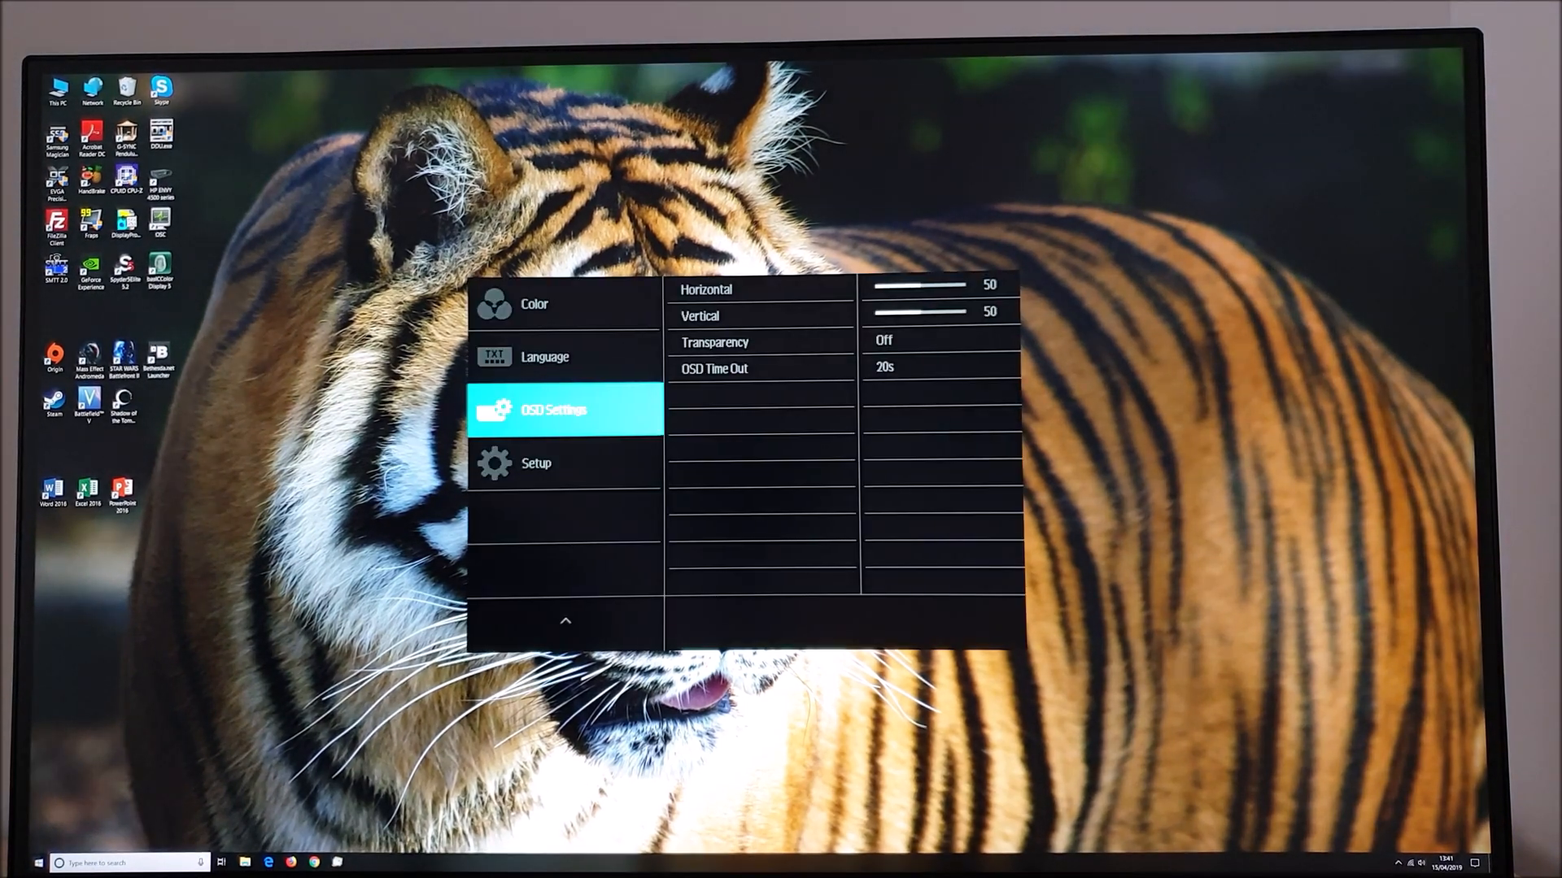
click(537, 463)
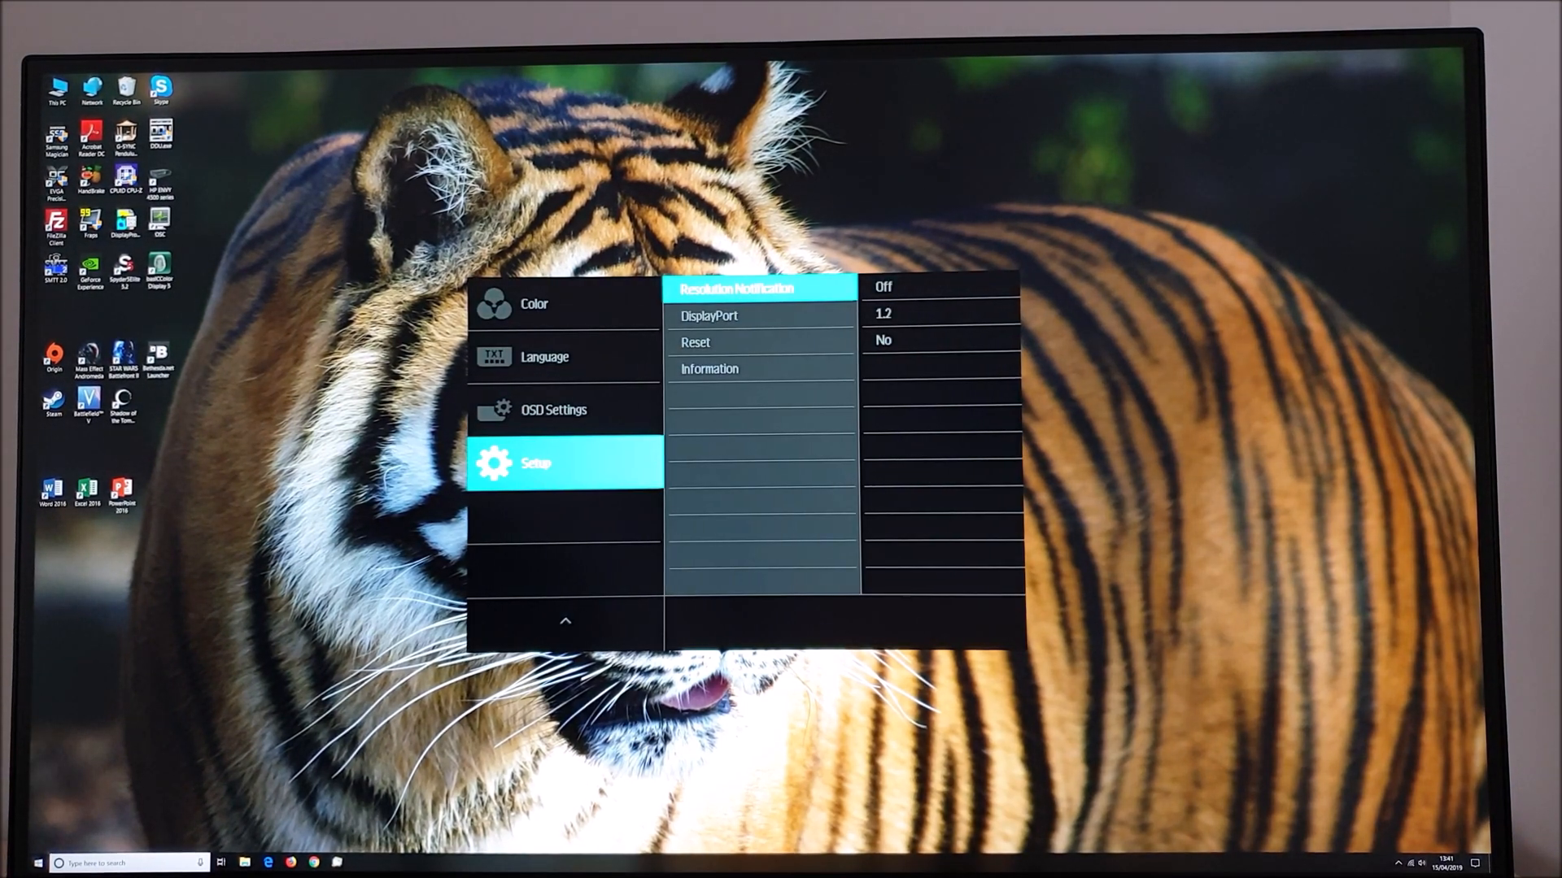